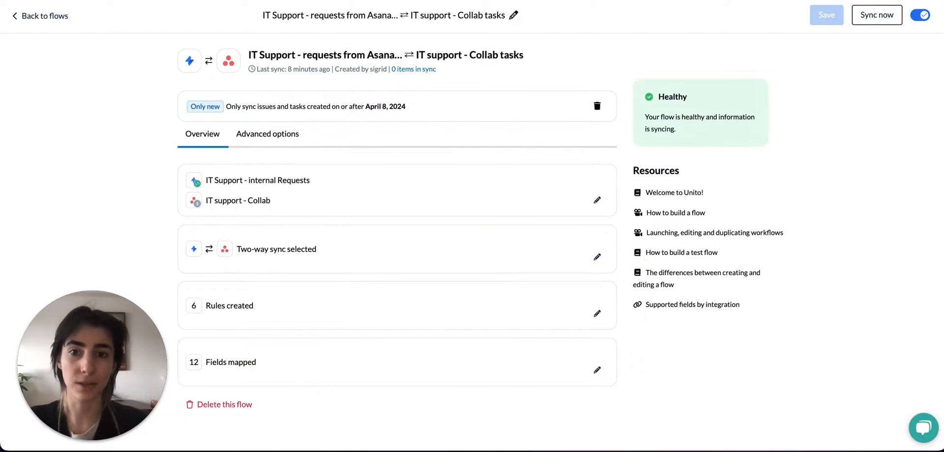
{"action": "mouse_move", "coordinate": [200, 84]}
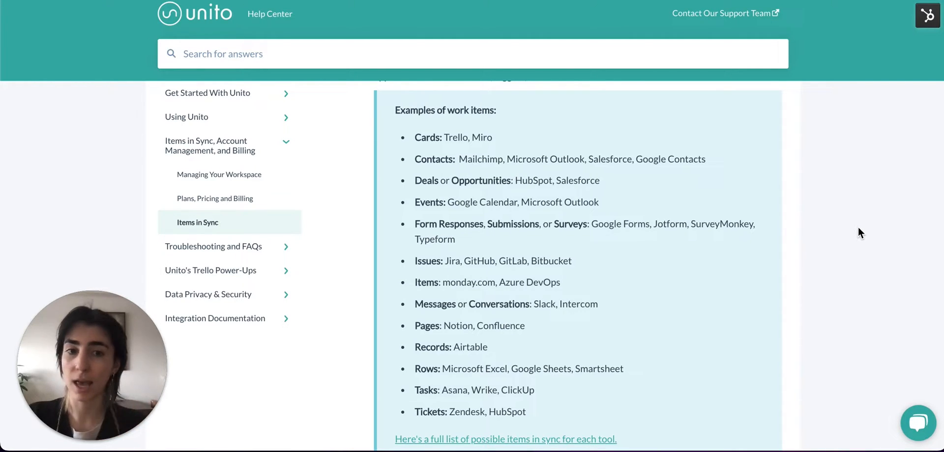
{"action": "mouse_move", "coordinate": [526, 208]}
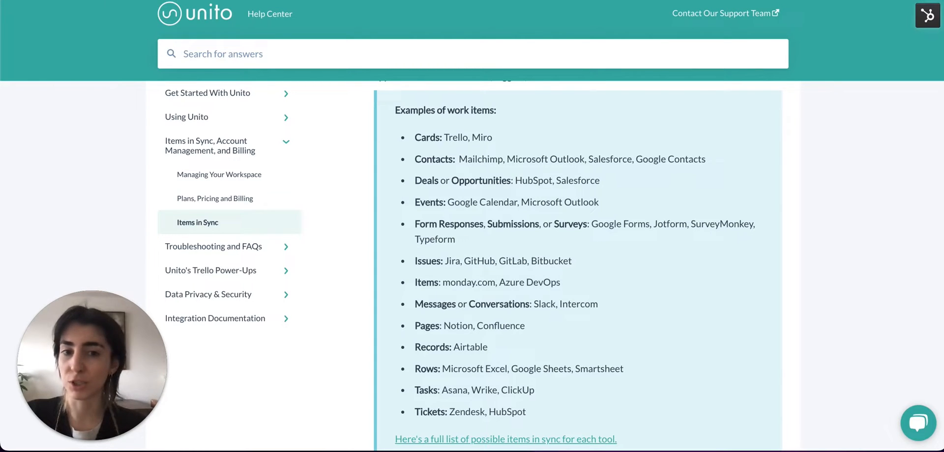
{"action": "mouse_move", "coordinate": [801, 279]}
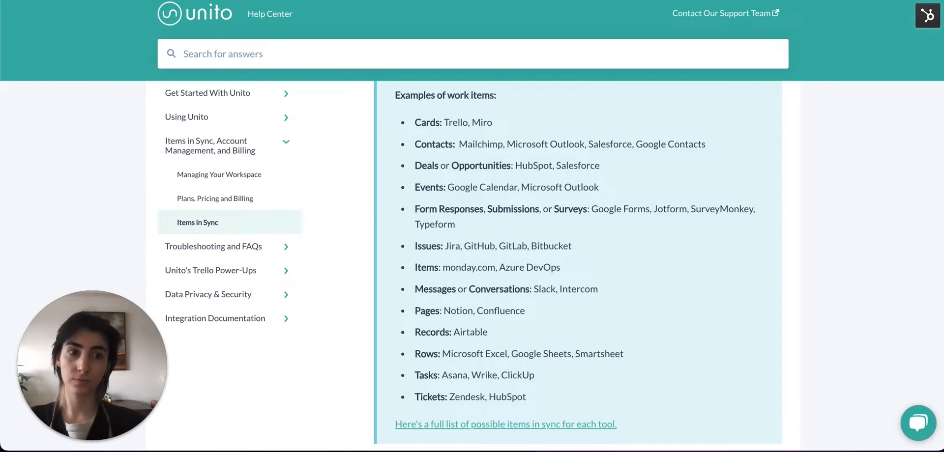
{"action": "mouse_move", "coordinate": [860, 195]}
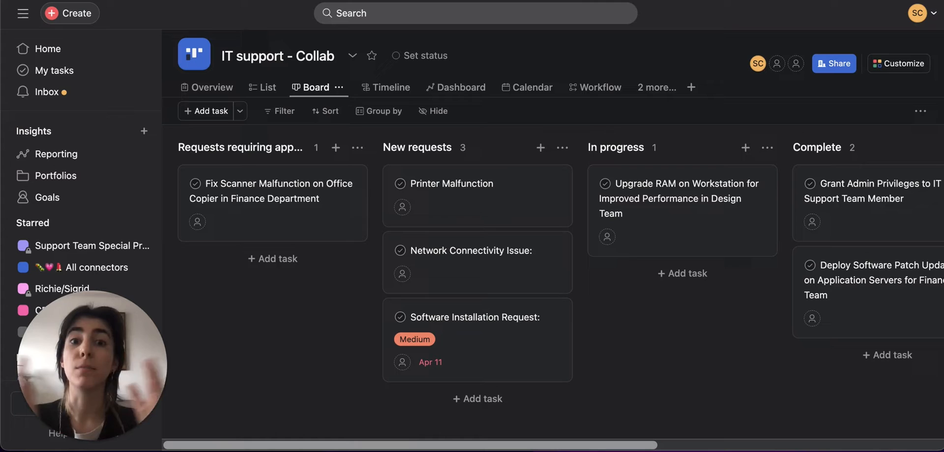
{"action": "mouse_move", "coordinate": [749, 372]}
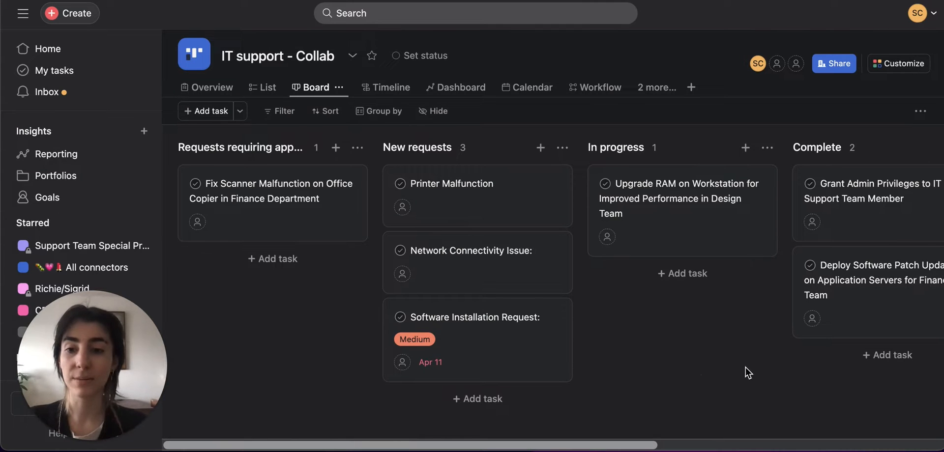
{"action": "mouse_move", "coordinate": [704, 381]}
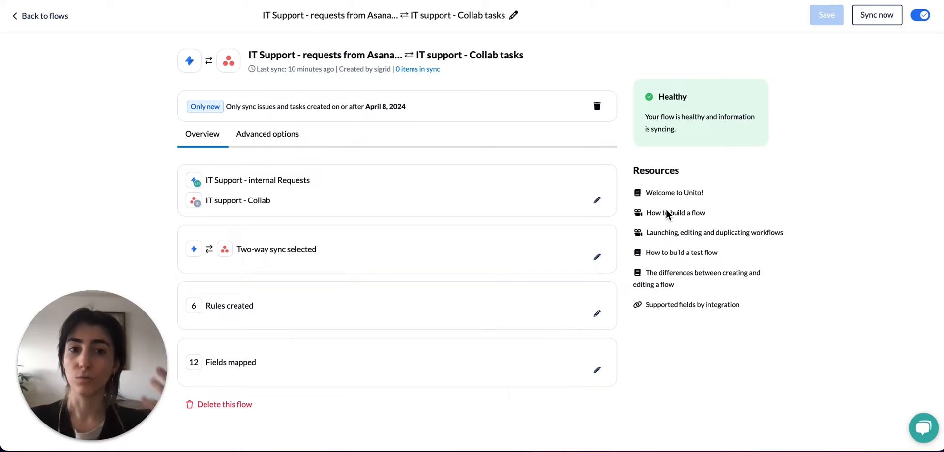
Step: Add a Label rule requiring 'asana' to the Jira-to-Asana flow's rules
{"action": "left_click", "coordinate": [876, 14]}
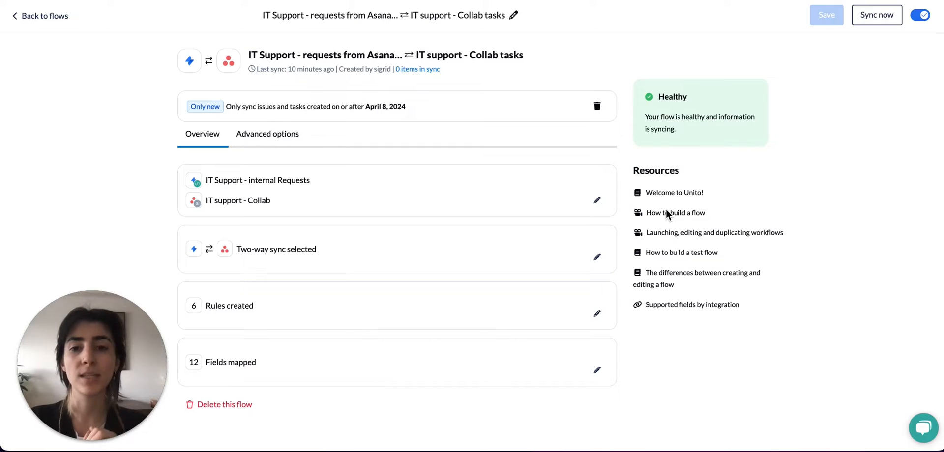
{"action": "mouse_move", "coordinate": [602, 324]}
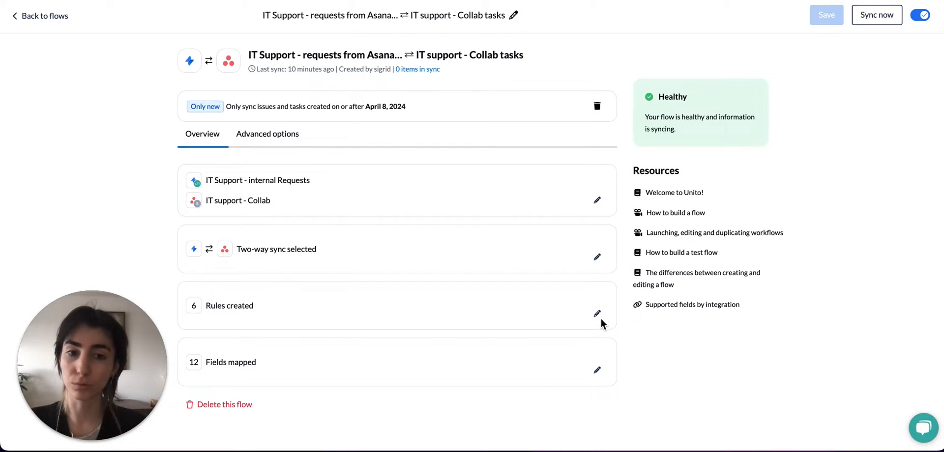
{"action": "left_click", "coordinate": [597, 314]}
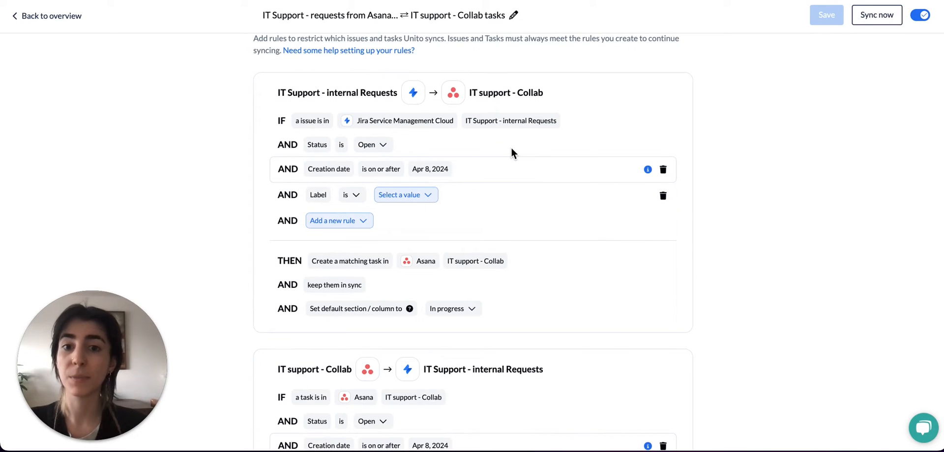
{"action": "left_click", "coordinate": [399, 195]}
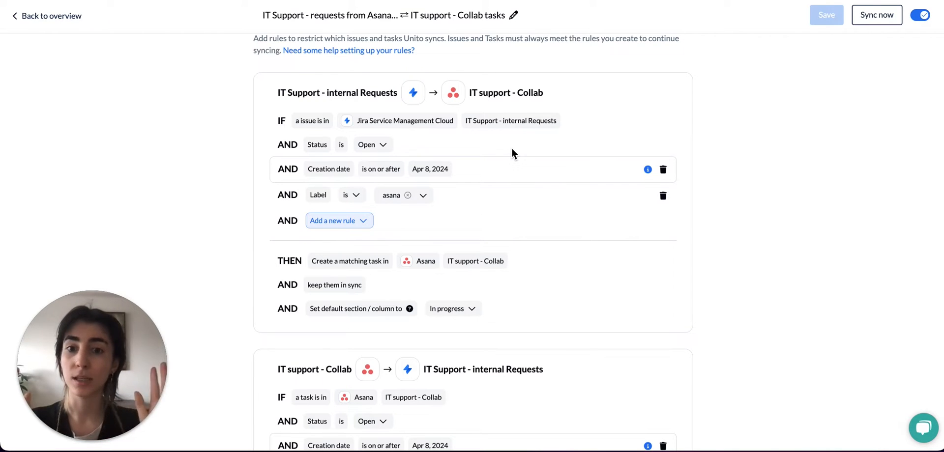
Step: Go back from the flow overview to the flows list
{"action": "scroll", "scroll_direction": "down", "scroll_amount": 3}
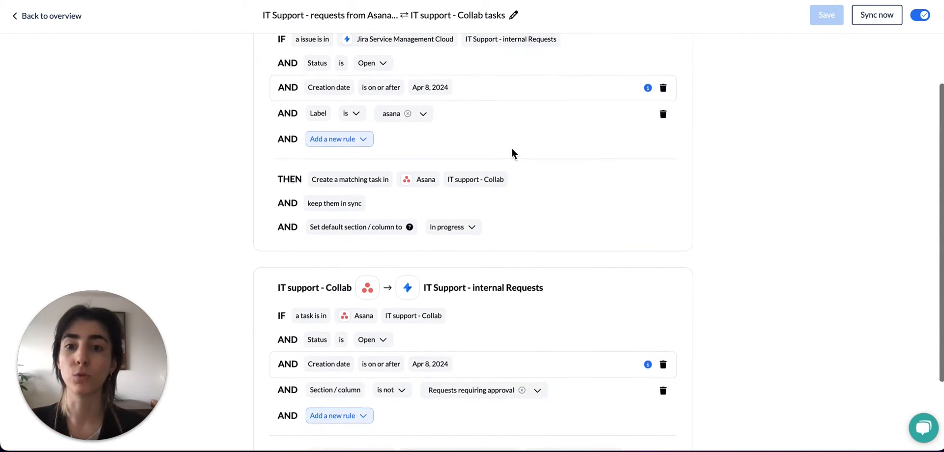
{"action": "scroll", "scroll_direction": "up", "scroll_amount": 3}
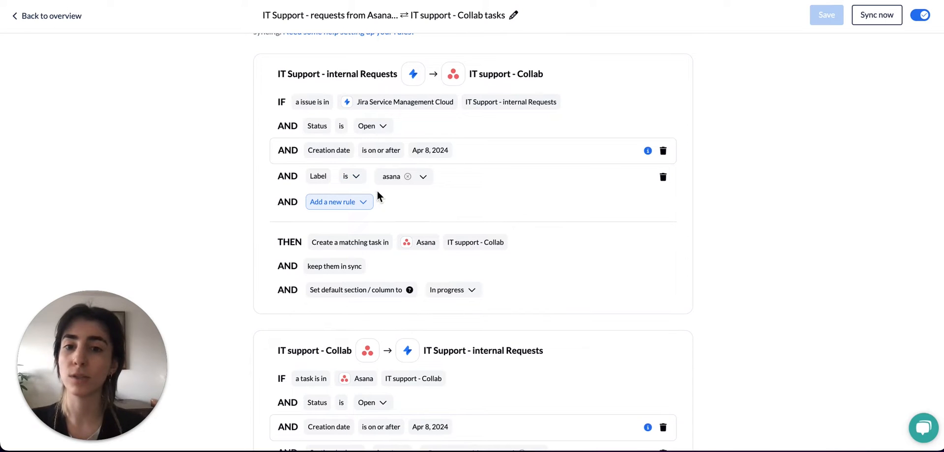
{"action": "mouse_move", "coordinate": [537, 211]}
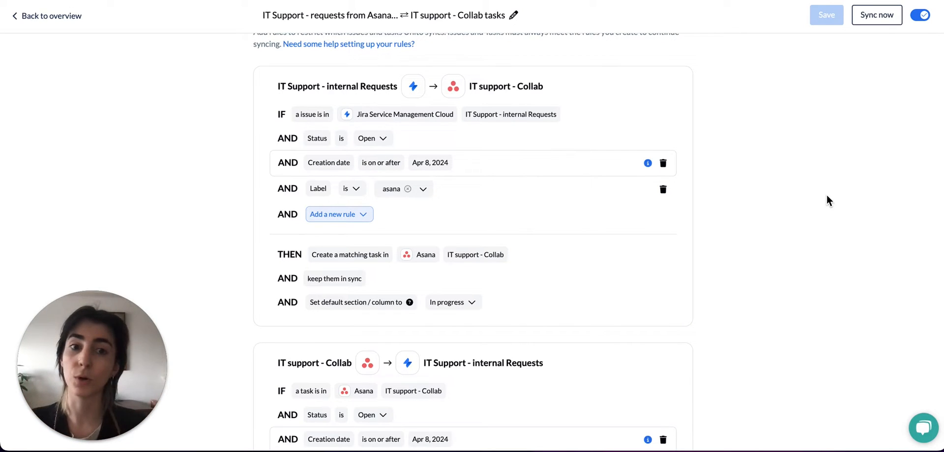
{"action": "left_click", "coordinate": [47, 15]}
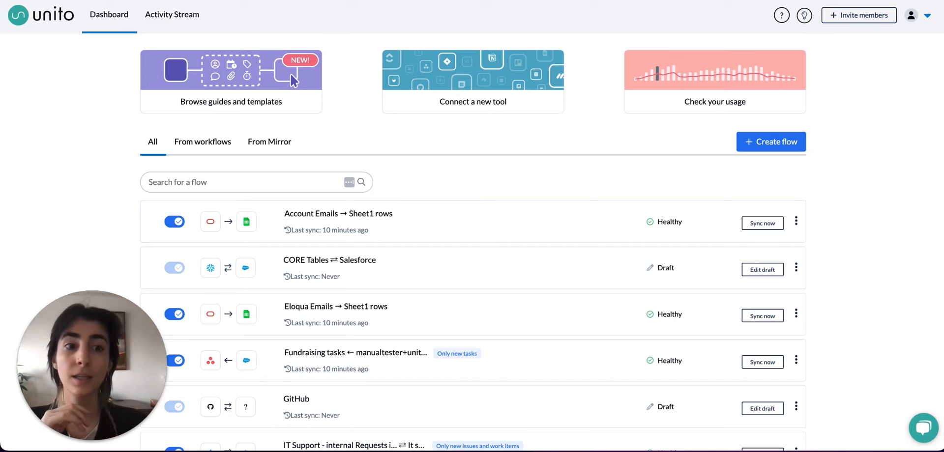
{"action": "mouse_move", "coordinate": [922, 58]}
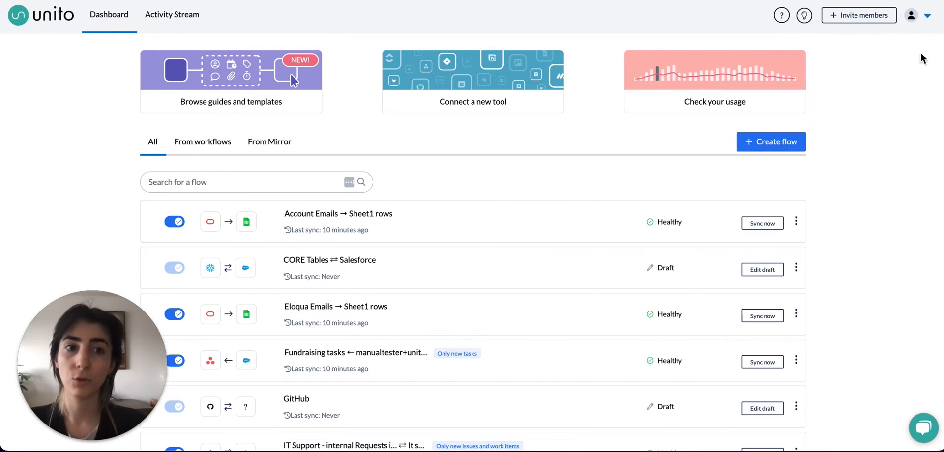
Step: Show Items in sync from the profile menu and scroll its per-flow counts (198 total)
{"action": "left_click", "coordinate": [927, 16]}
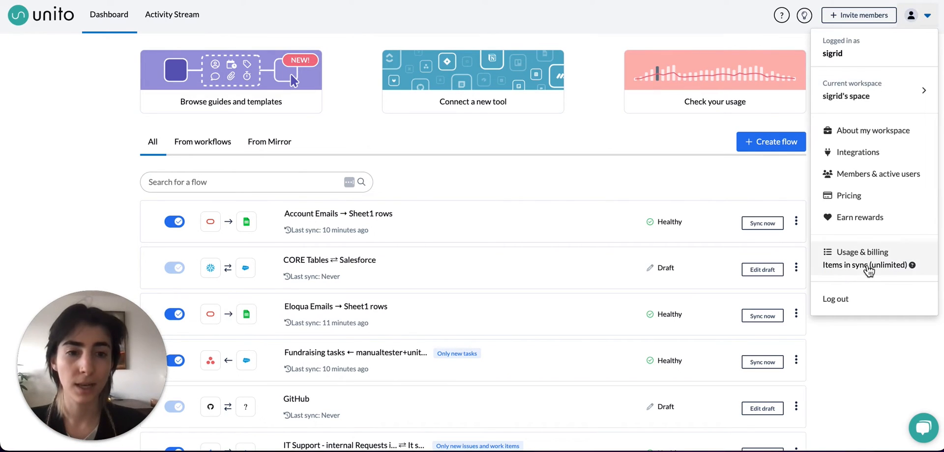
{"action": "left_click", "coordinate": [860, 251]}
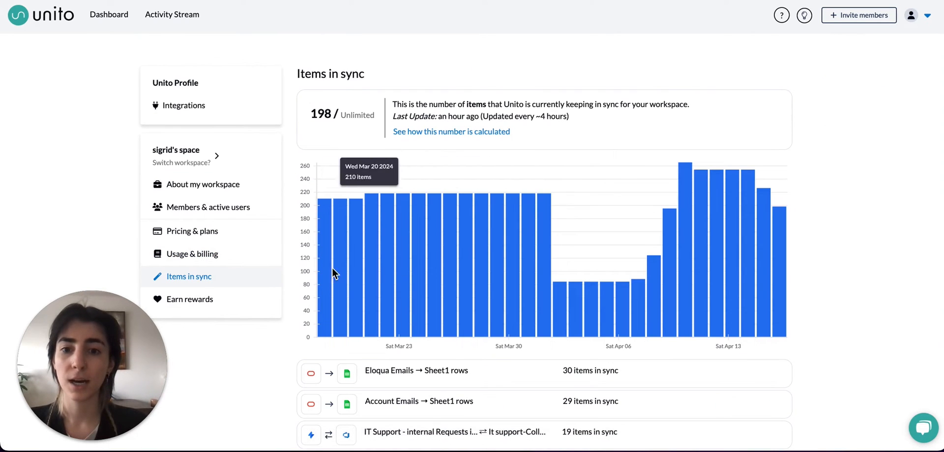
{"action": "scroll", "scroll_direction": "down", "scroll_amount": 3}
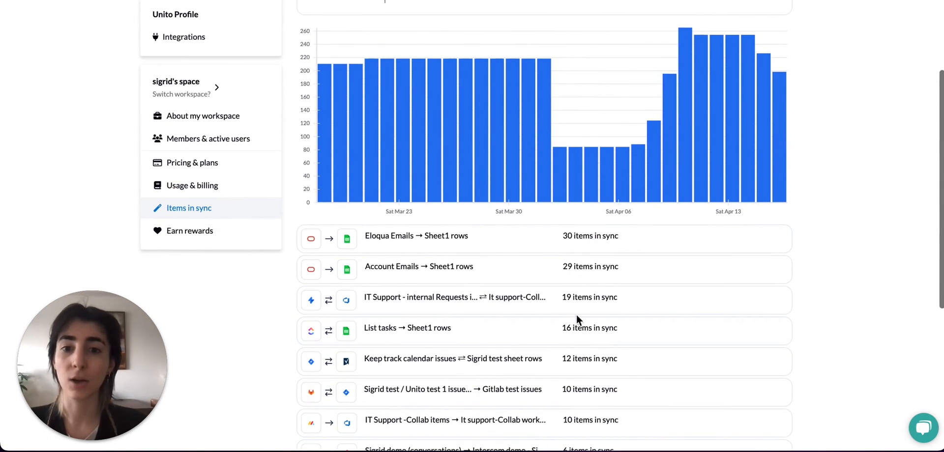
{"action": "scroll", "scroll_direction": "down", "scroll_amount": 3}
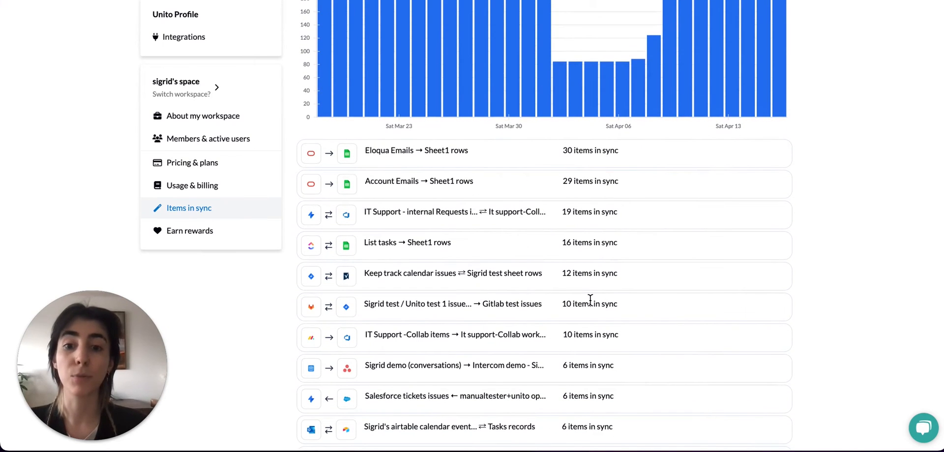
{"action": "mouse_move", "coordinate": [825, 334]}
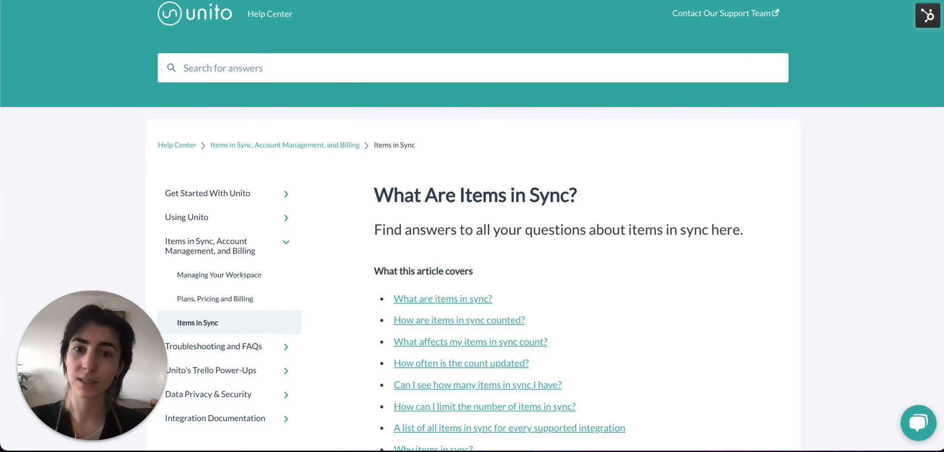
Step: Scroll the items-in-sync help article, then go to the Unito Dashboard
{"action": "scroll", "scroll_direction": "down", "scroll_amount": 3}
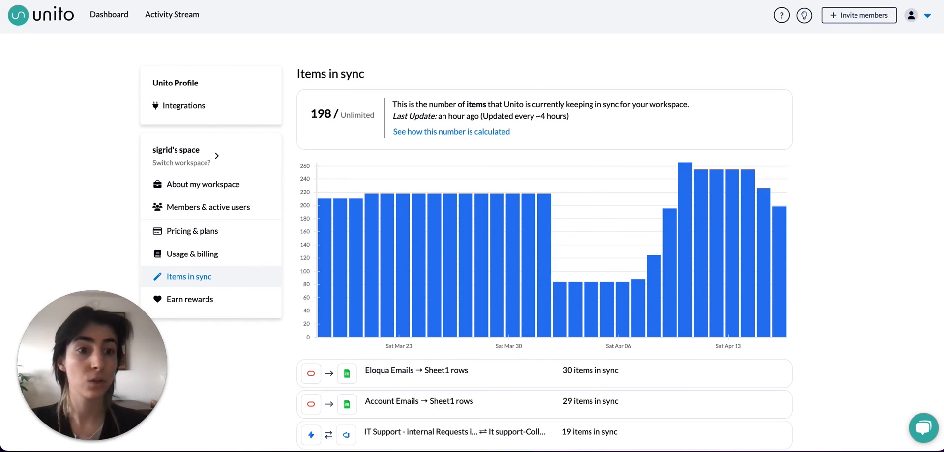
{"action": "left_click", "coordinate": [108, 15]}
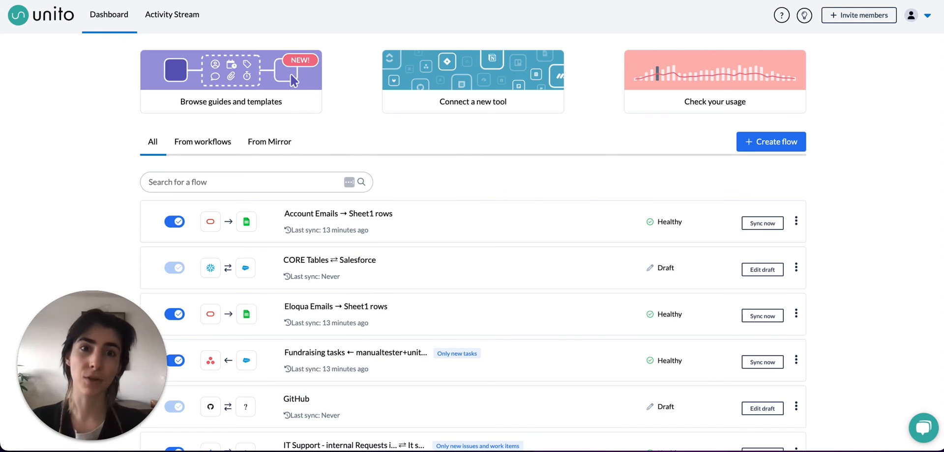